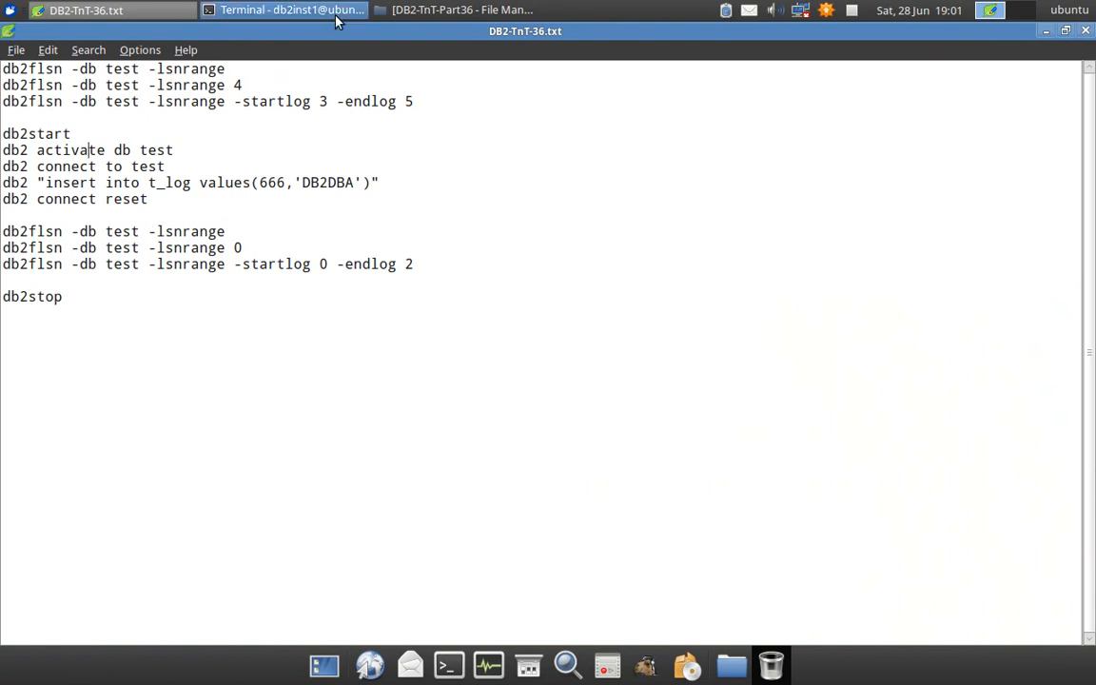
Step: Copy the first db2flsn -db test -lsnrange command from the Leafpad notes for the terminal
left_click(285, 10)
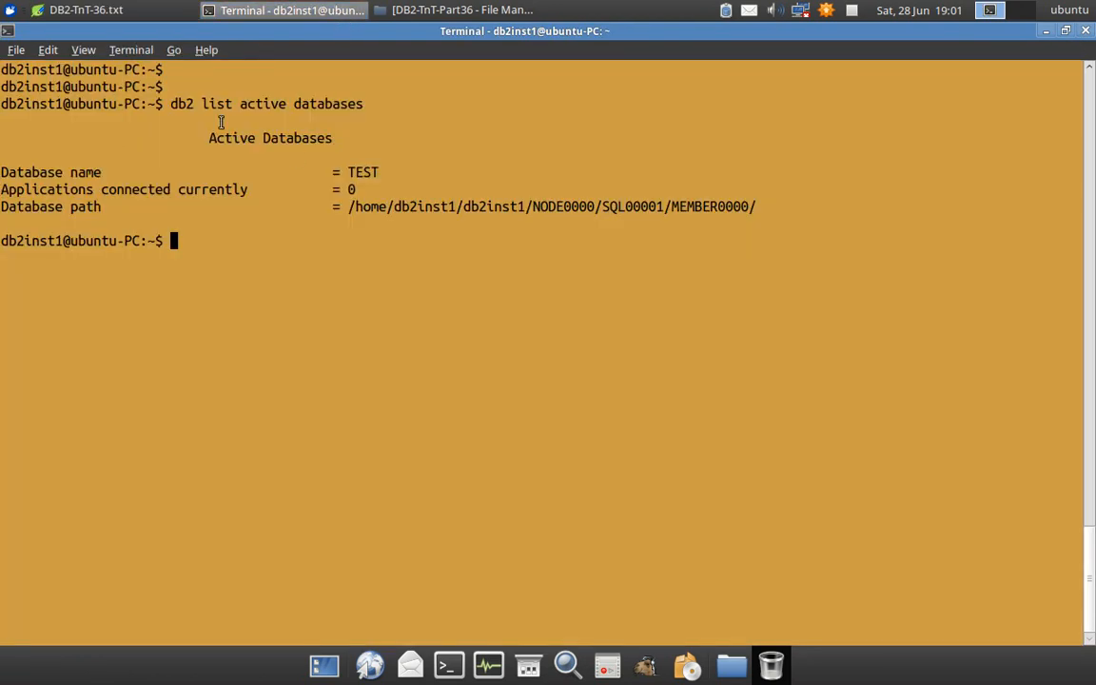
mouse_move(344, 155)
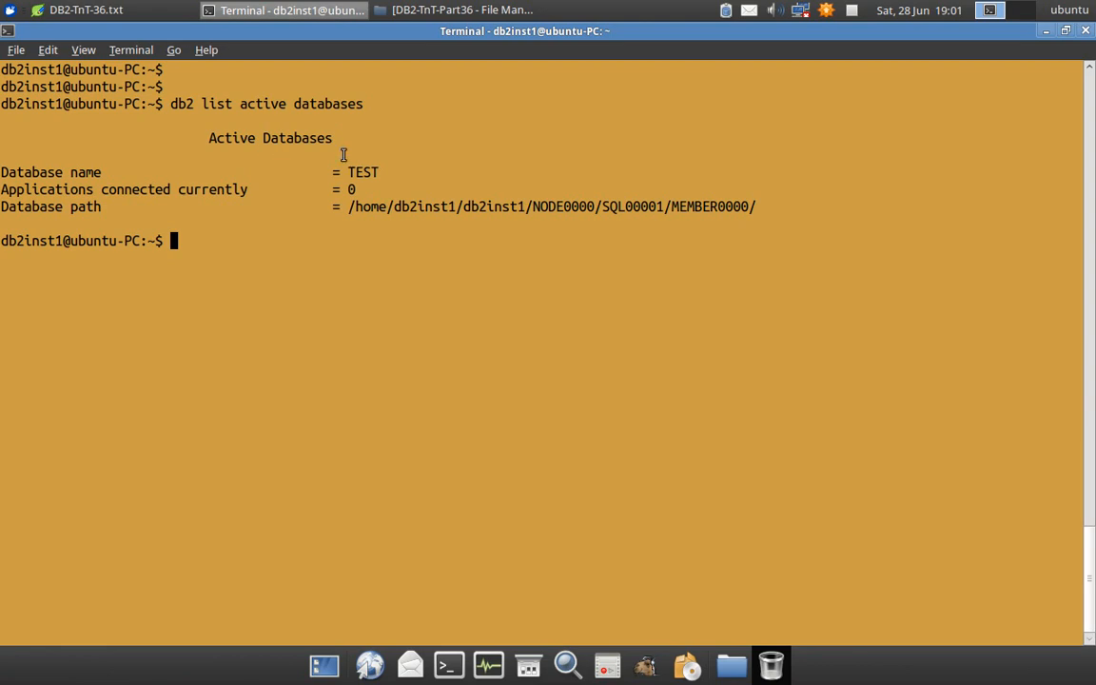
mouse_move(374, 176)
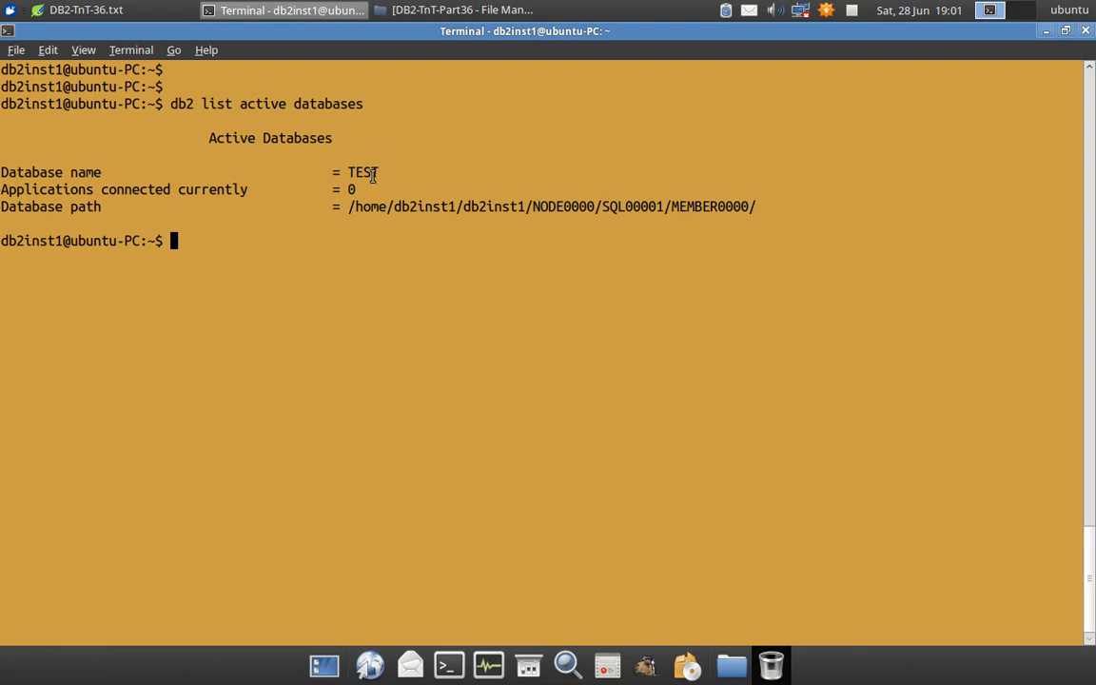
left_click(86, 9)
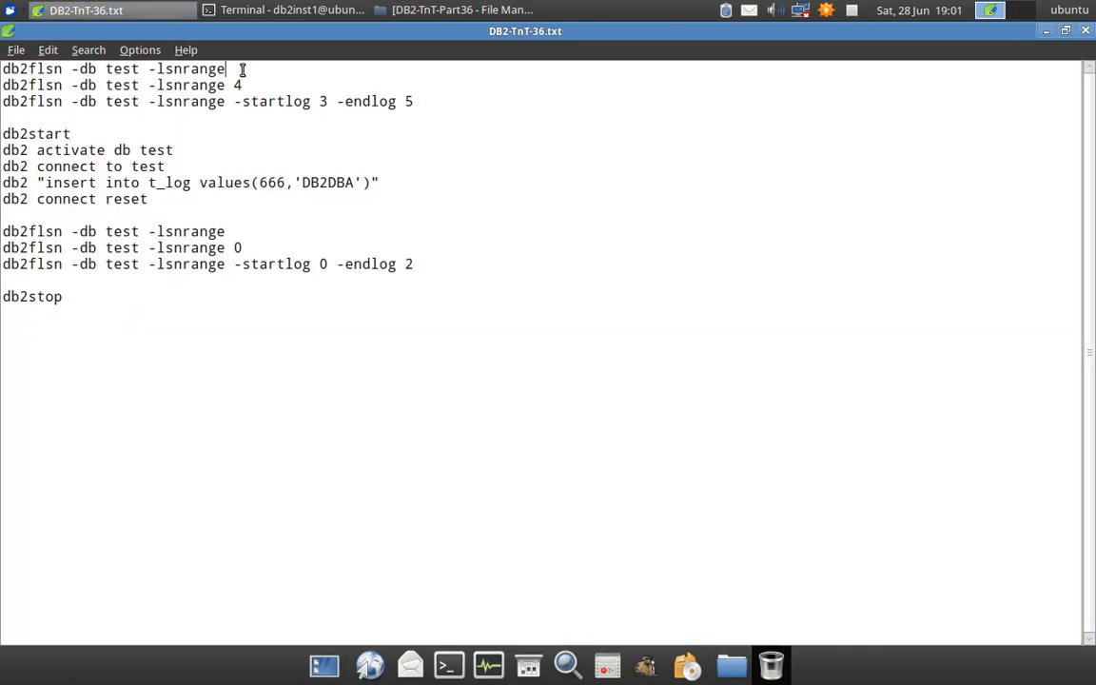
triple_click(114, 68)
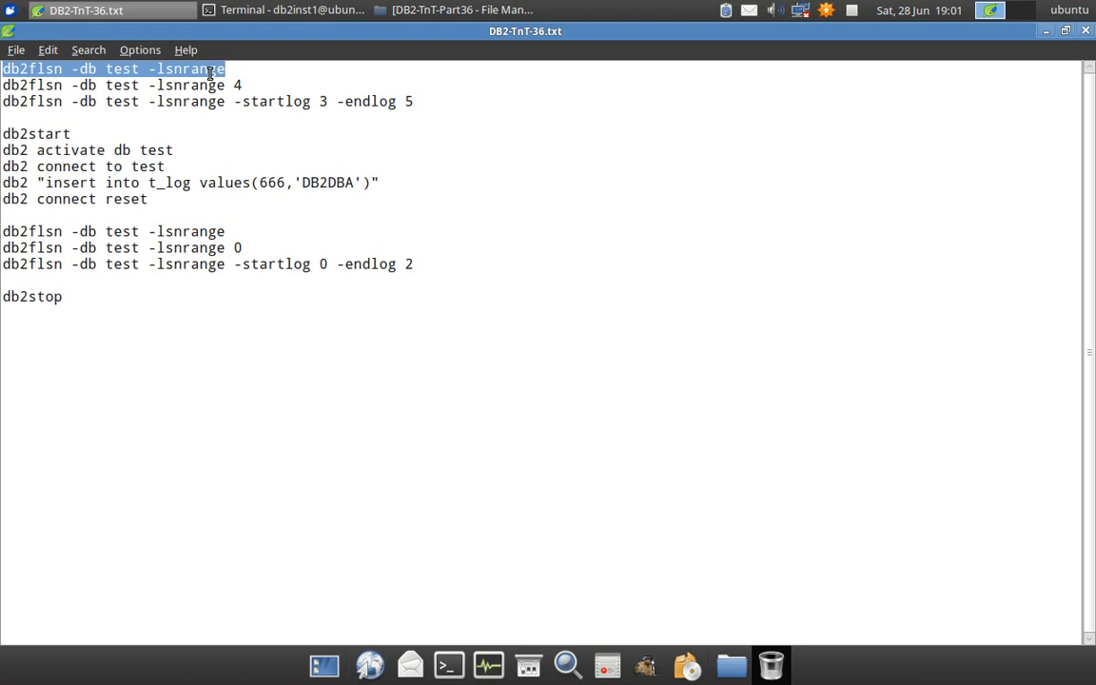
left_click(276, 9)
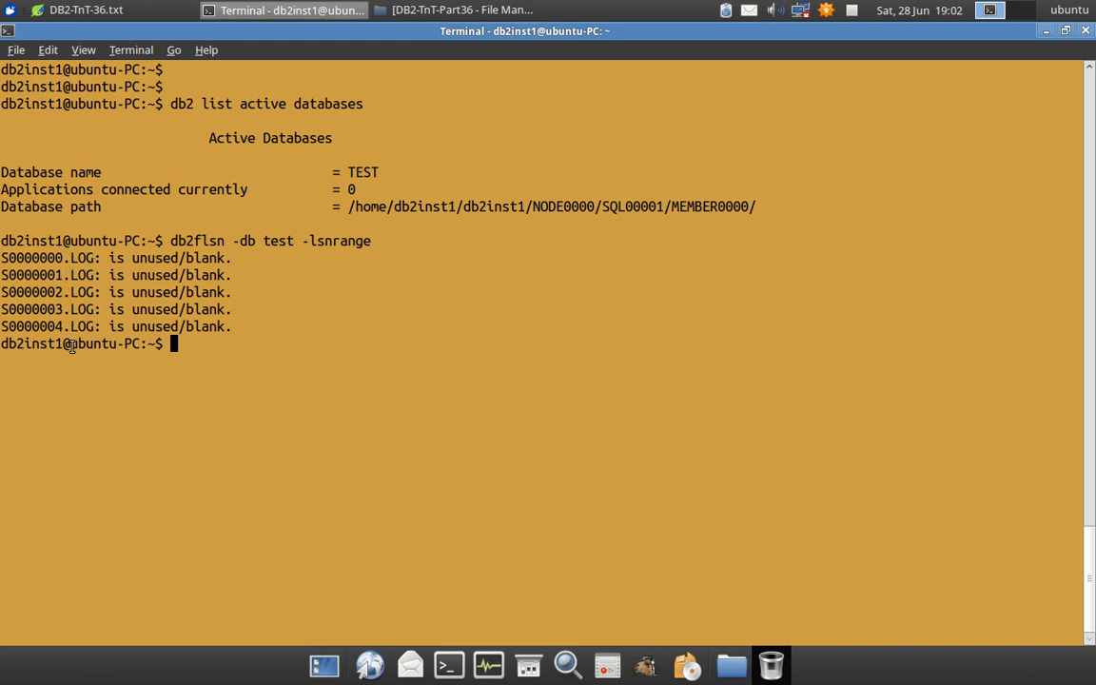
mouse_move(228, 370)
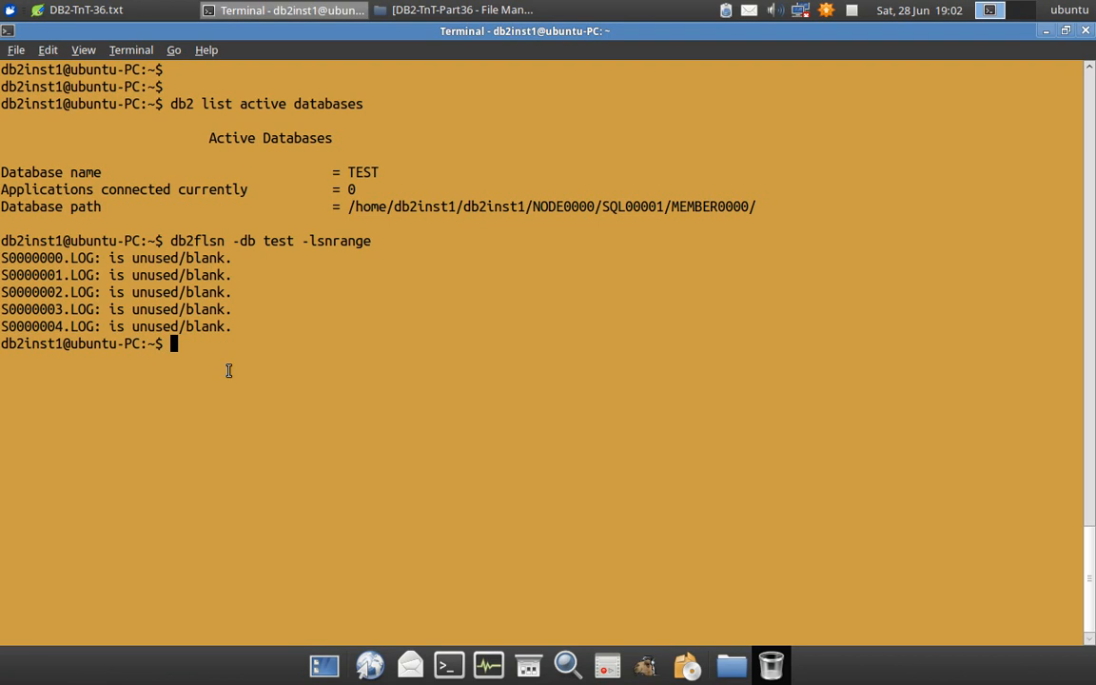
mouse_move(213, 259)
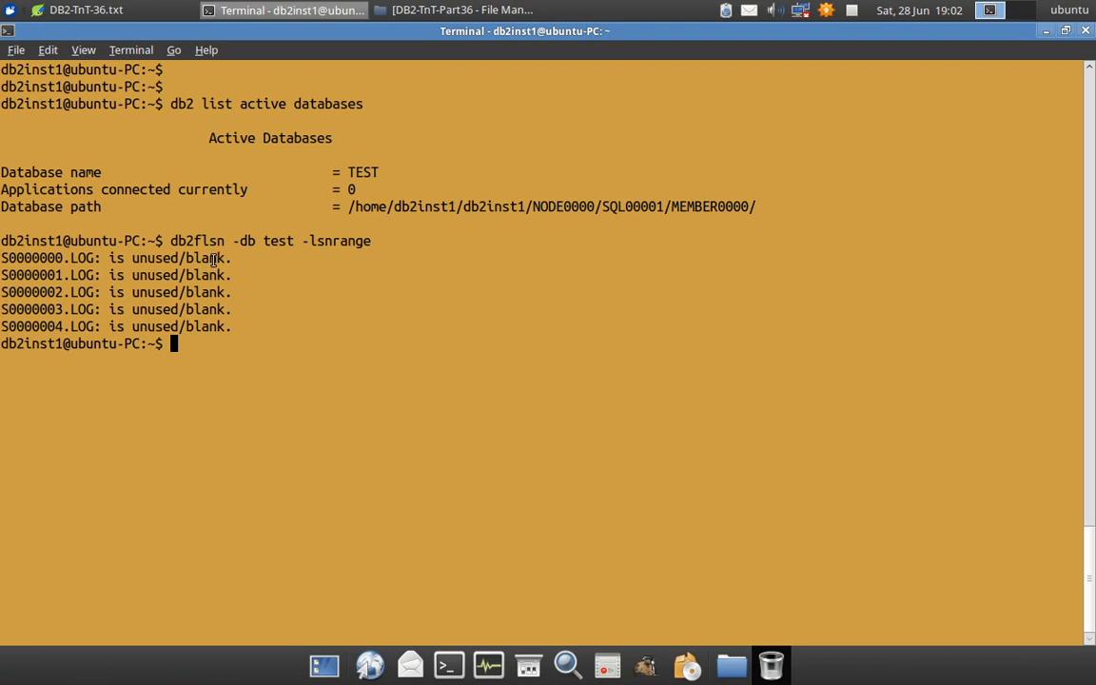
mouse_move(179, 258)
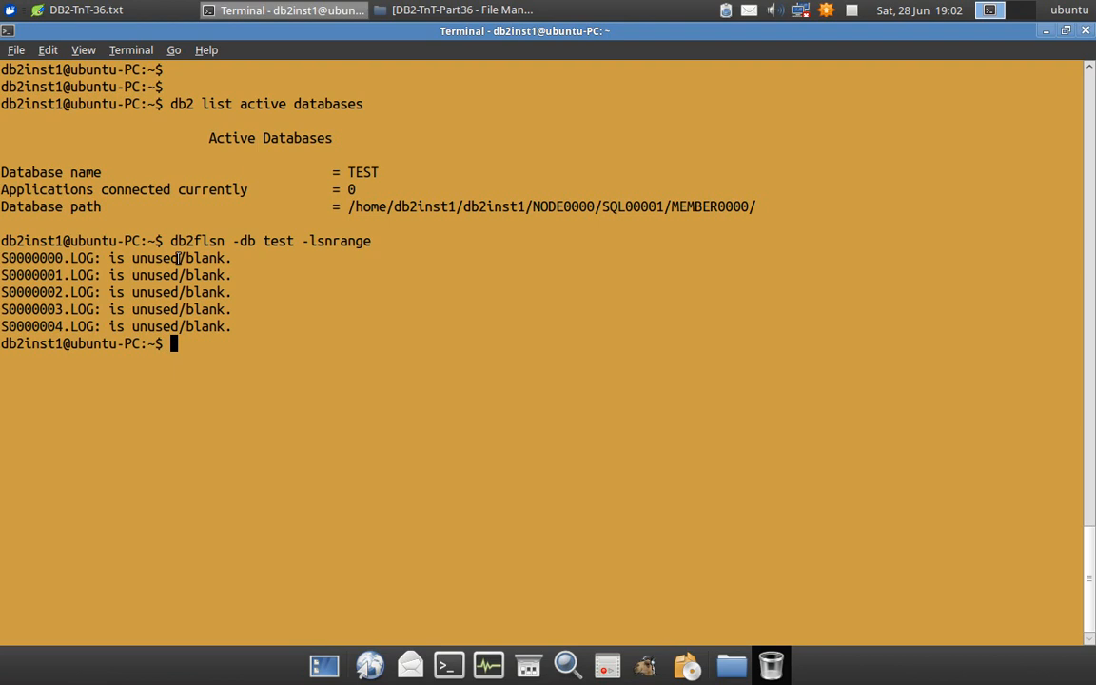
mouse_move(199, 275)
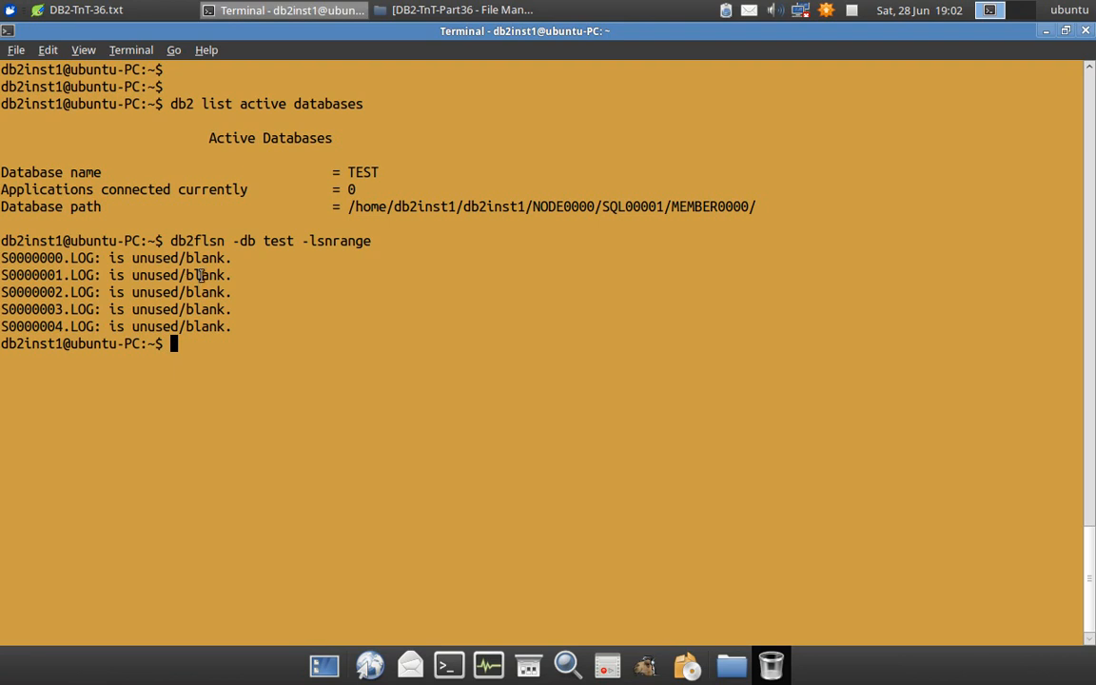
mouse_move(309, 275)
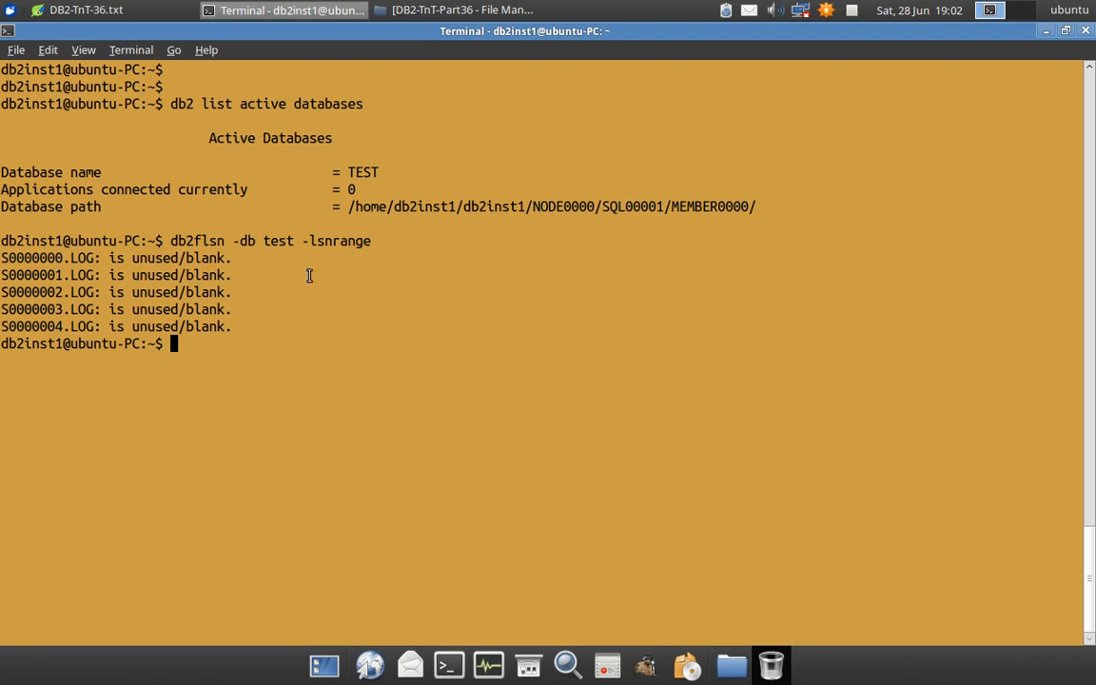
mouse_move(296, 275)
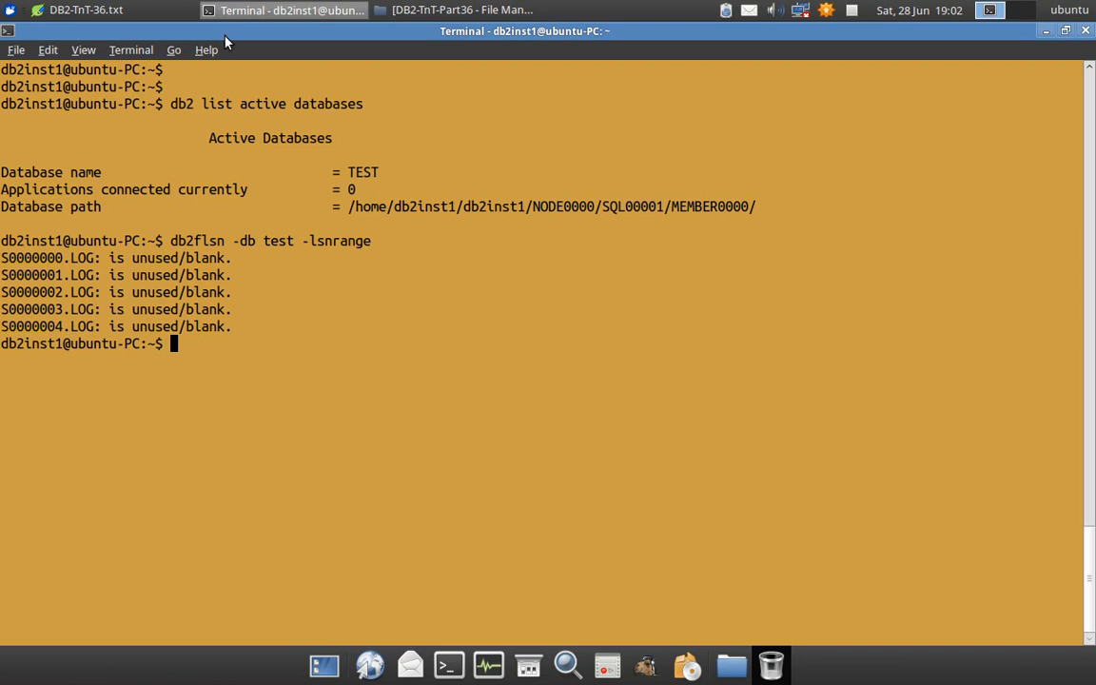
Step: Run db2flsn -db test -lsnrange 4 to check log 4 alone, showing S0000004 unused/blank
left_click(86, 10)
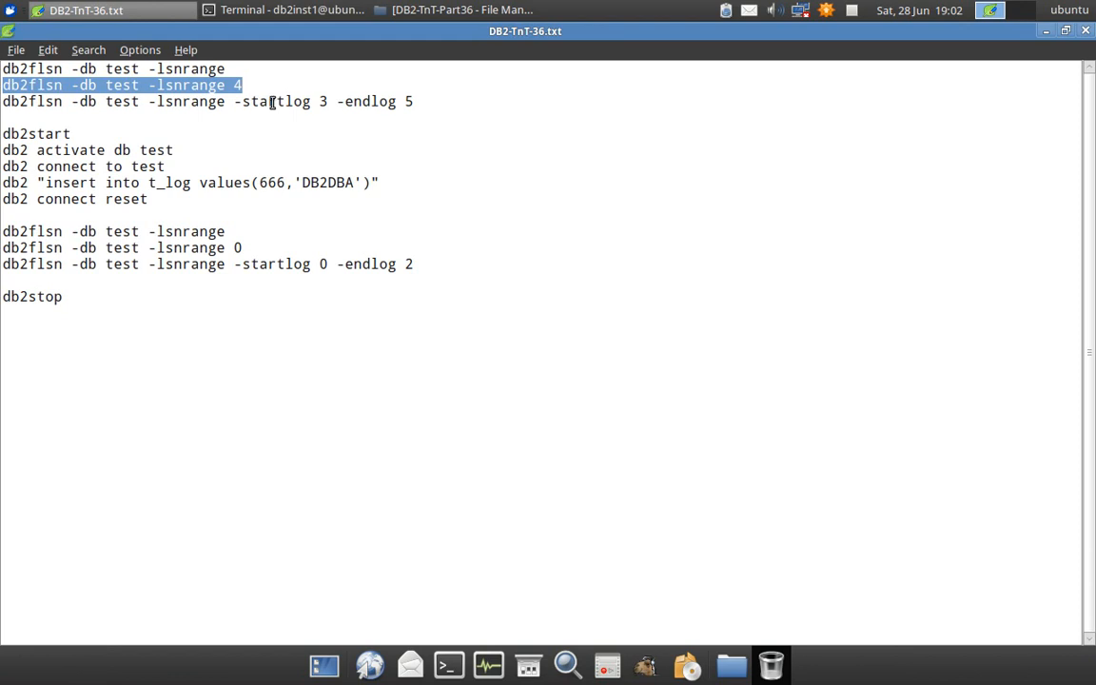
left_click(290, 10)
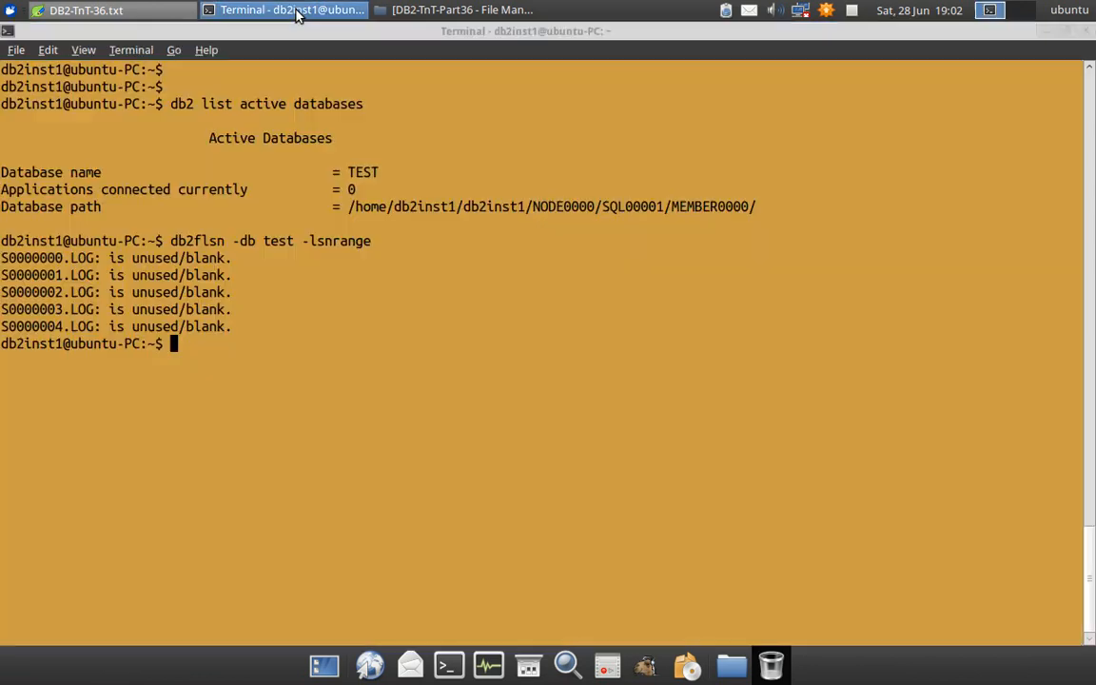
left_click(285, 9)
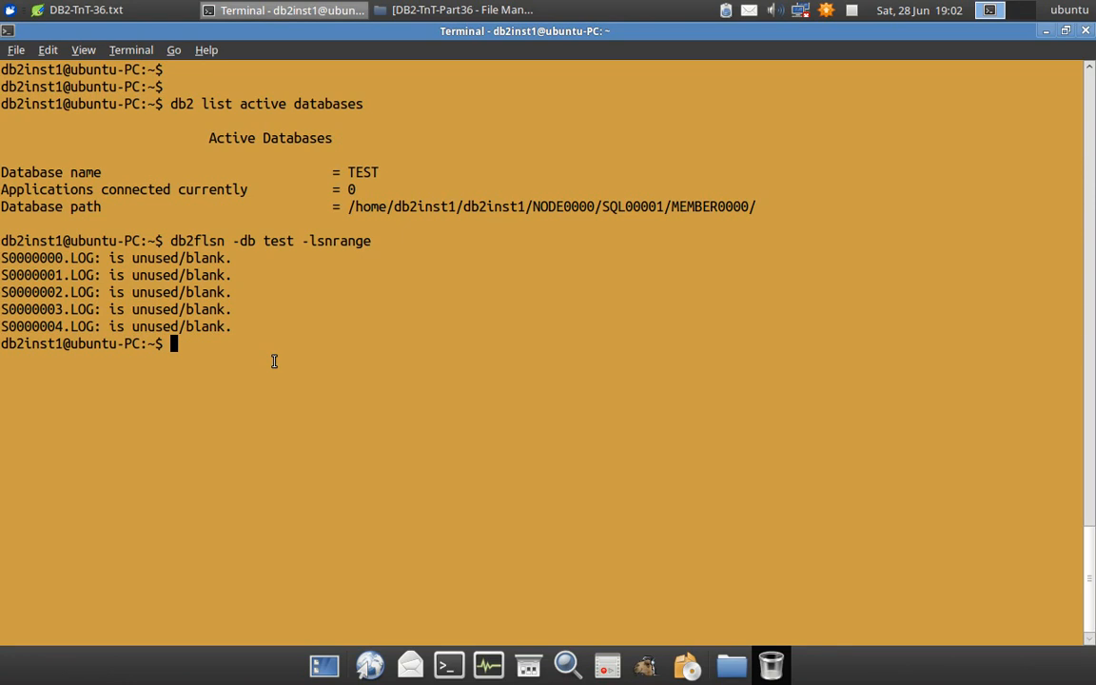
type("db2flsn -db test -lsnrange 4")
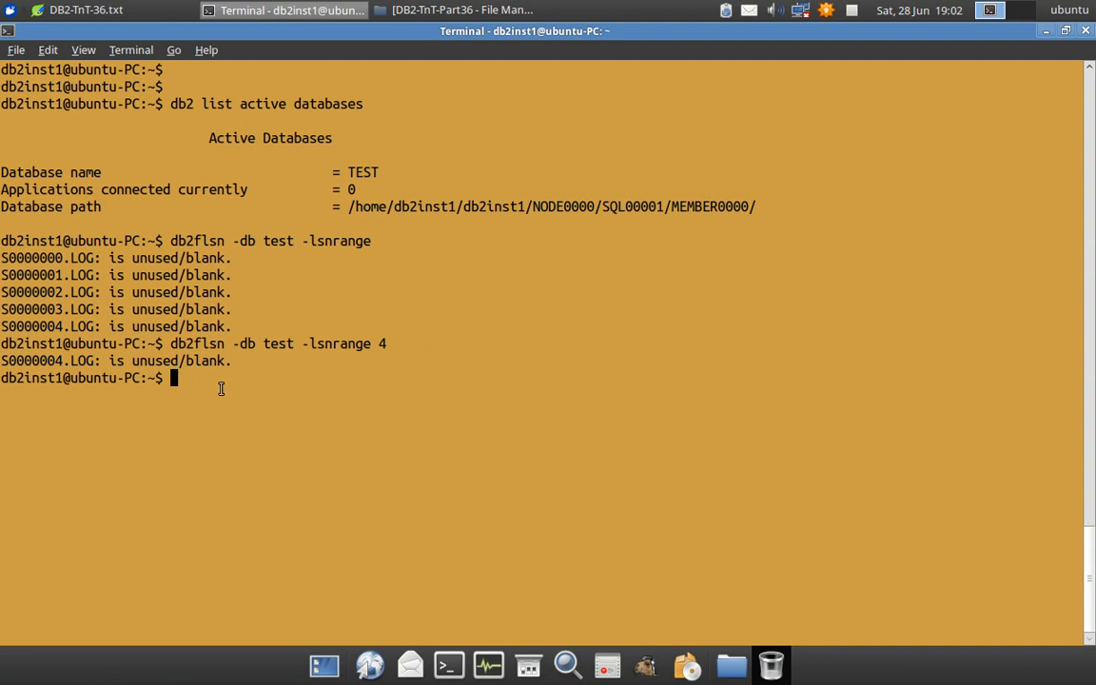
left_click(86, 10)
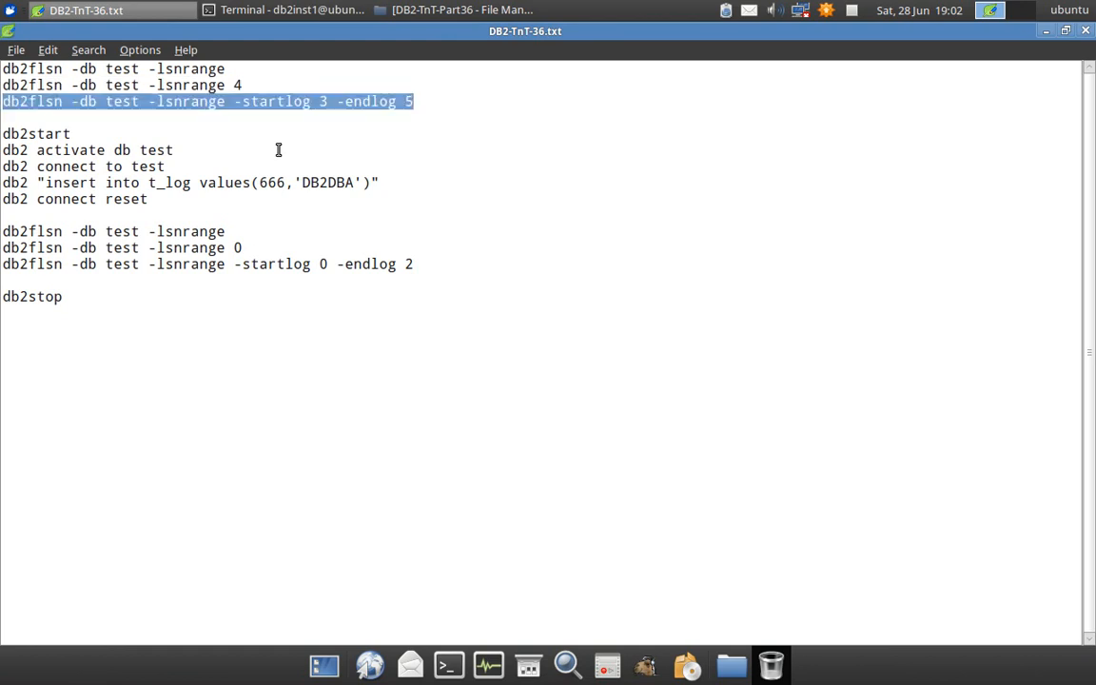
mouse_move(448, 113)
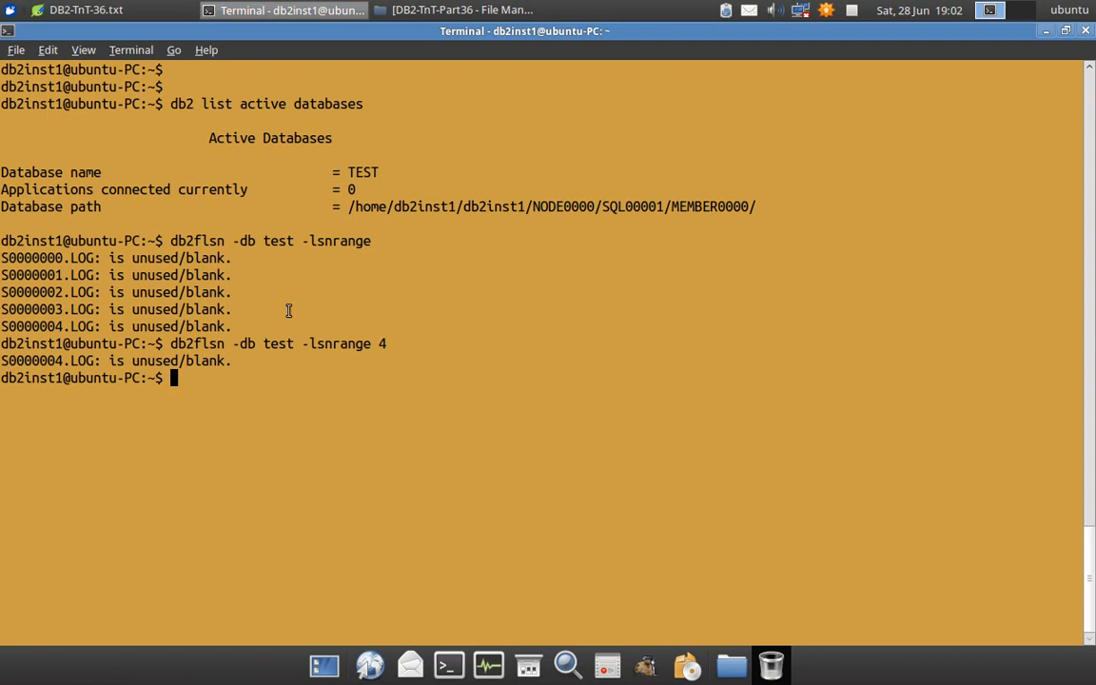
Step: Enter db2flsn -db test -lsnrange -startlog 3 -endlog 5 in the terminal
type("db2flsn -db test -lsnrange -startlog 3 -endlog 5")
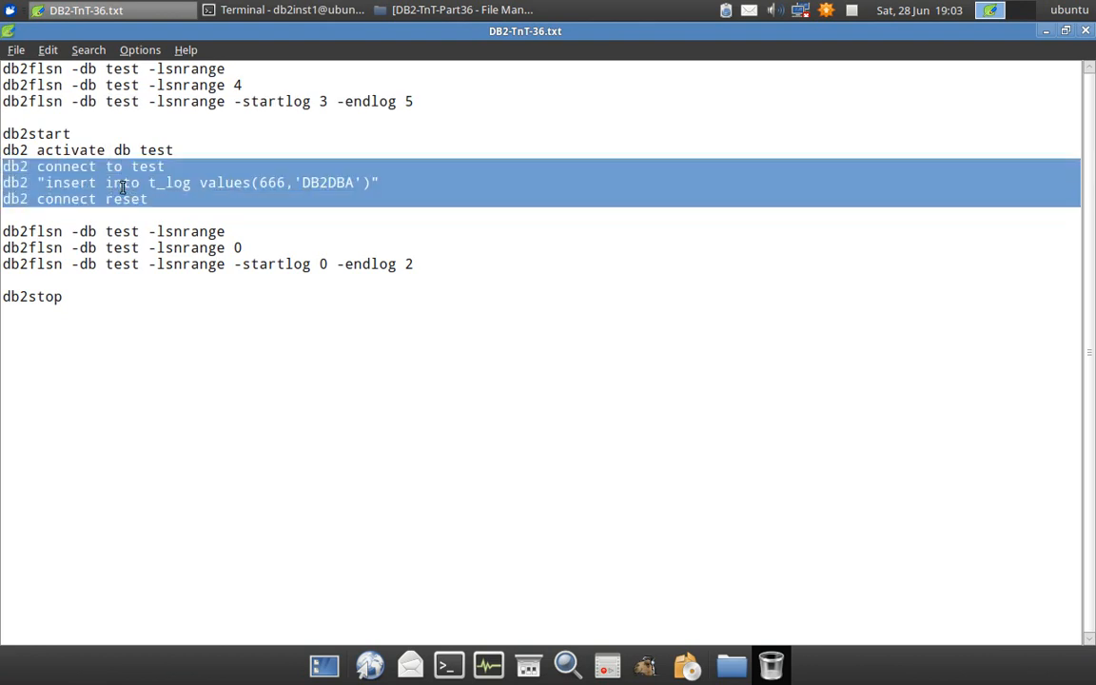
mouse_move(212, 183)
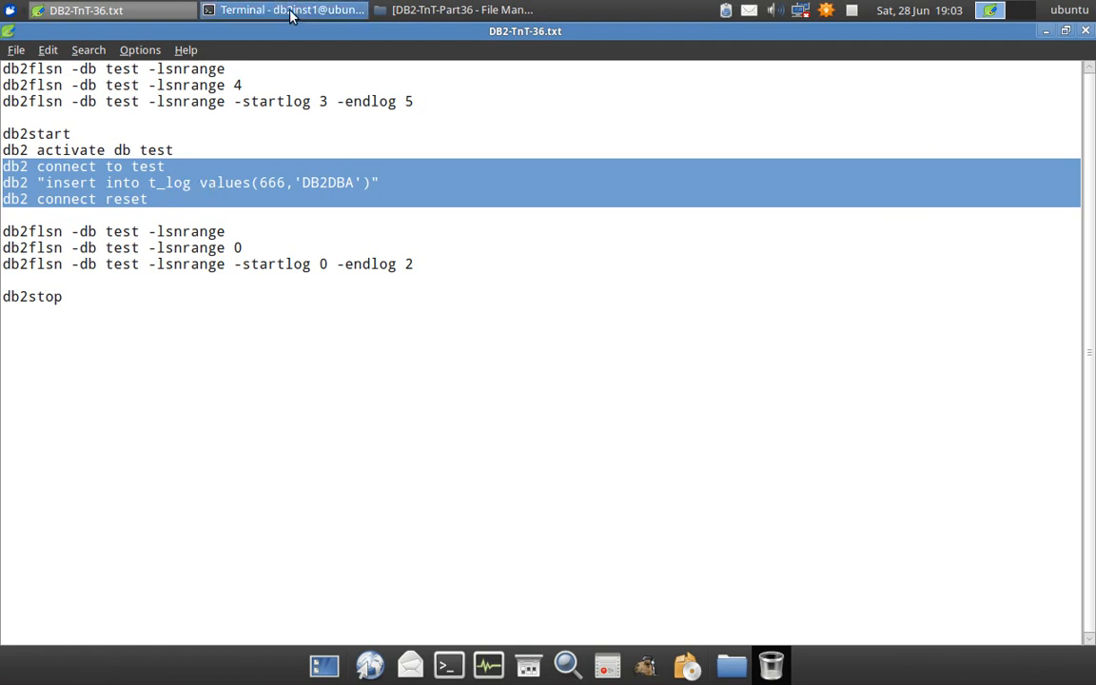
Step: Return to the terminal showing the t_log insert and connect reset, and begin typing clear
left_click(286, 10)
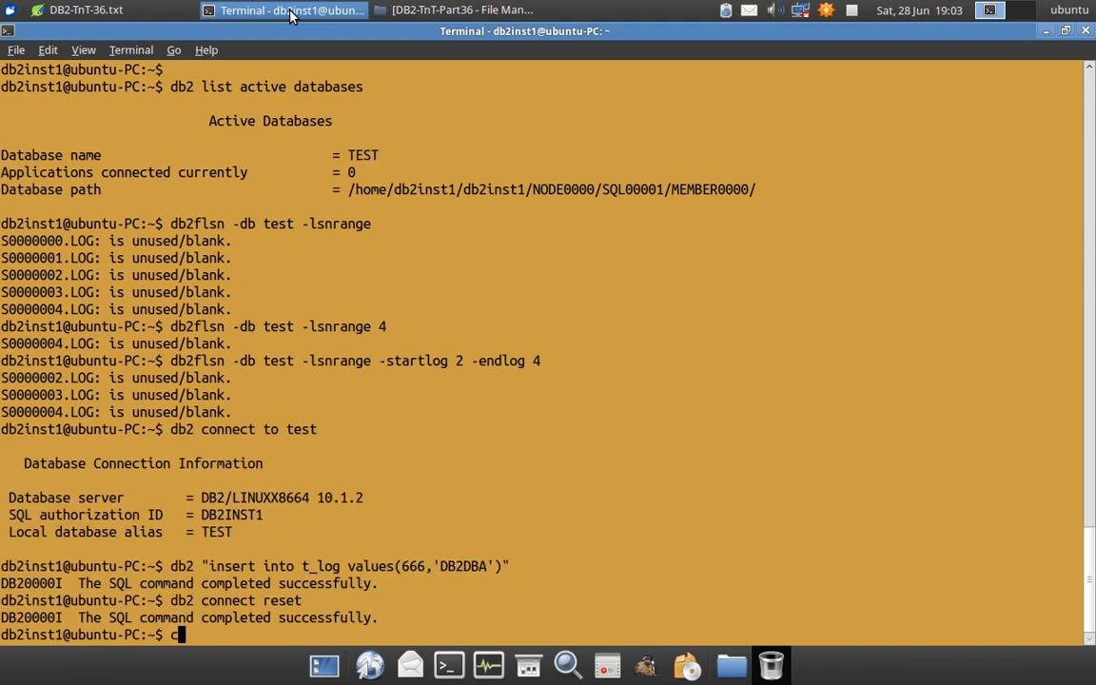
type("lear")
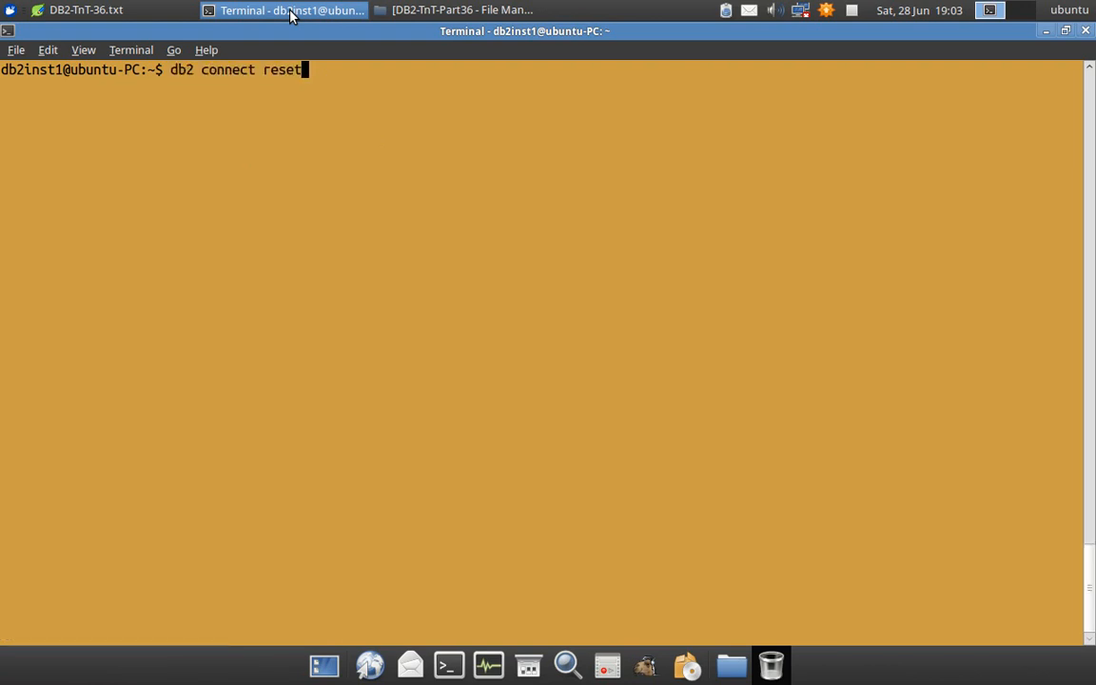
Step: Run db2flsn -db test -lsnrange -startlog 2 -endlog 4 to report the log LSN ranges
type("db2flsn -db test -lsnrange -startlog 2 -endlog 4")
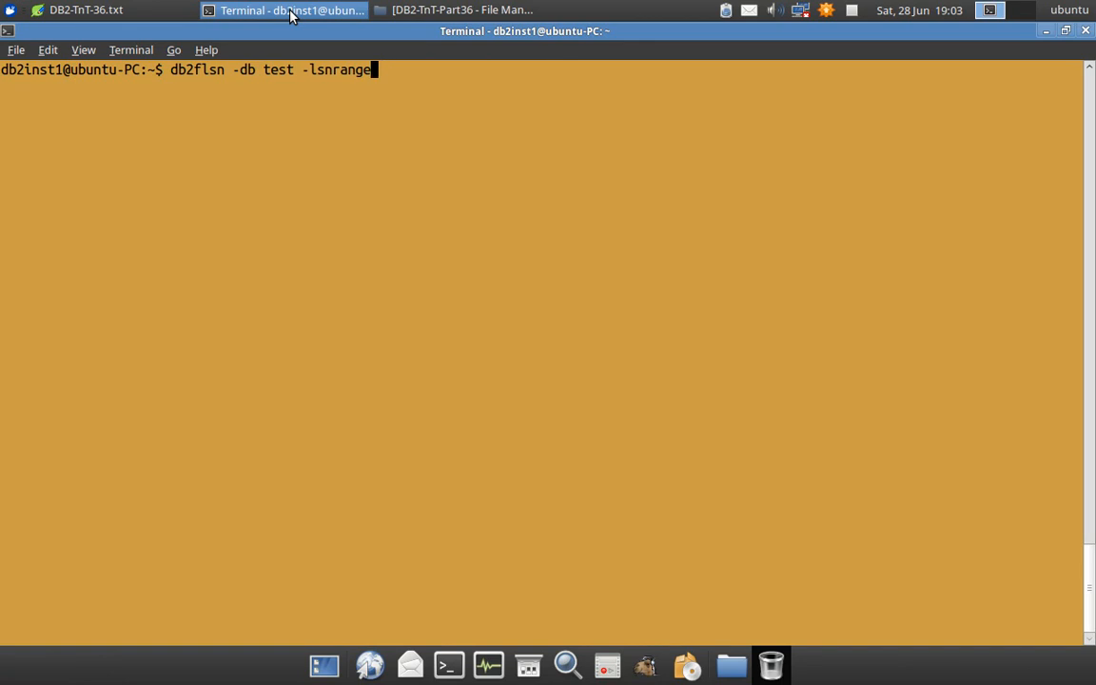
key("Return")
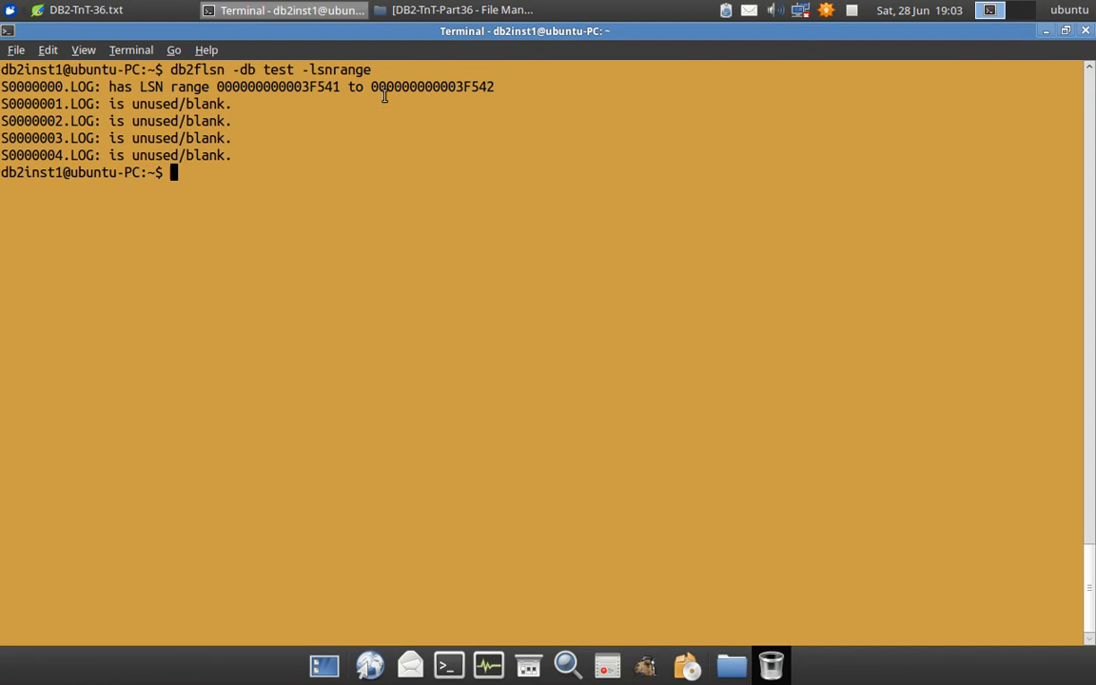
mouse_move(103, 93)
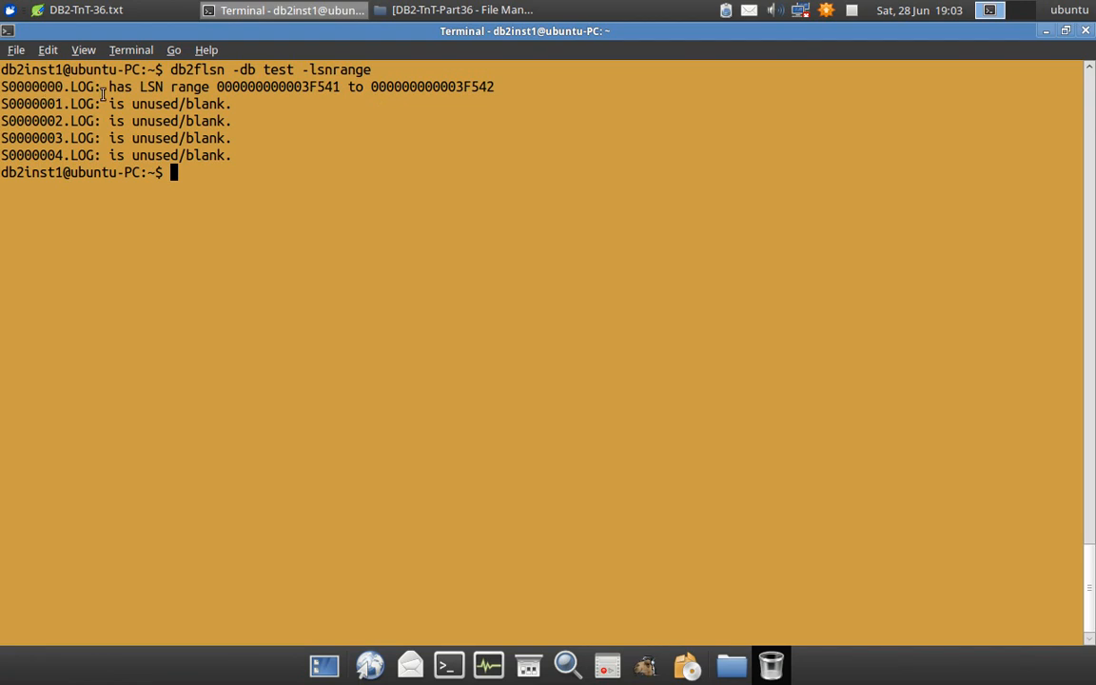
mouse_move(310, 86)
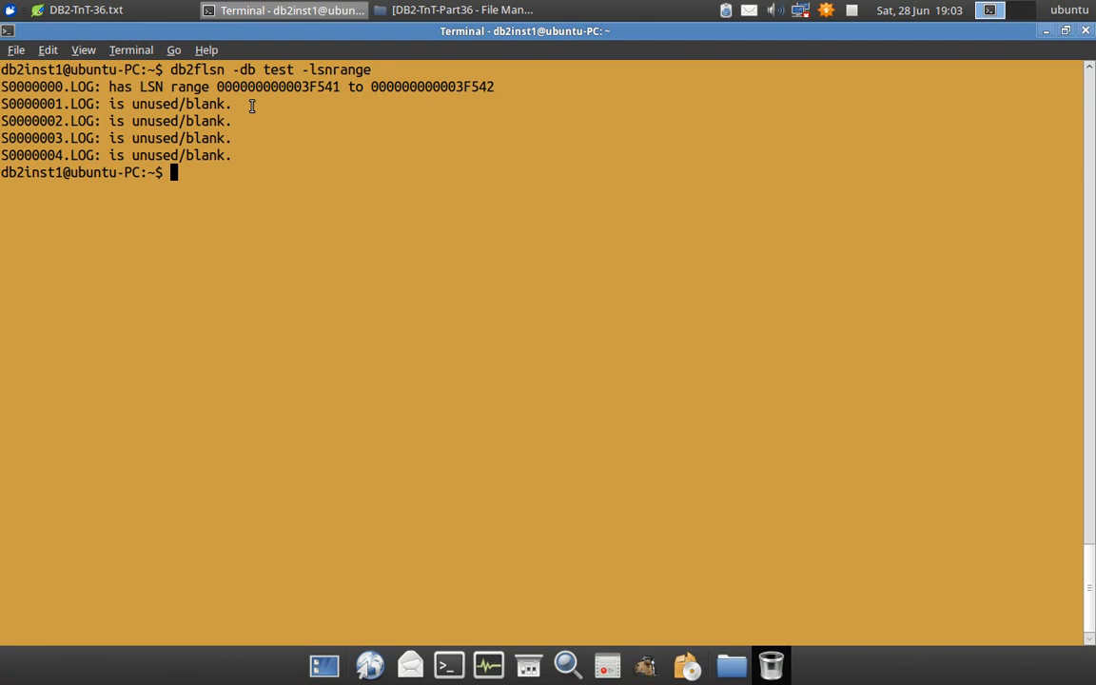
mouse_move(245, 155)
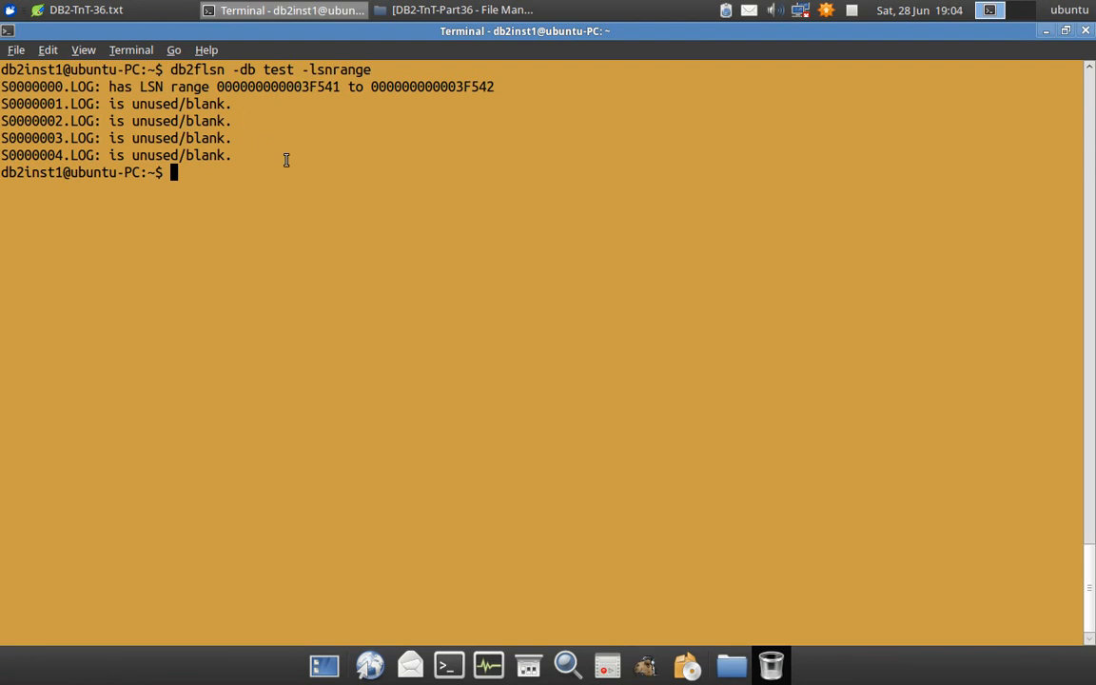
mouse_move(283, 140)
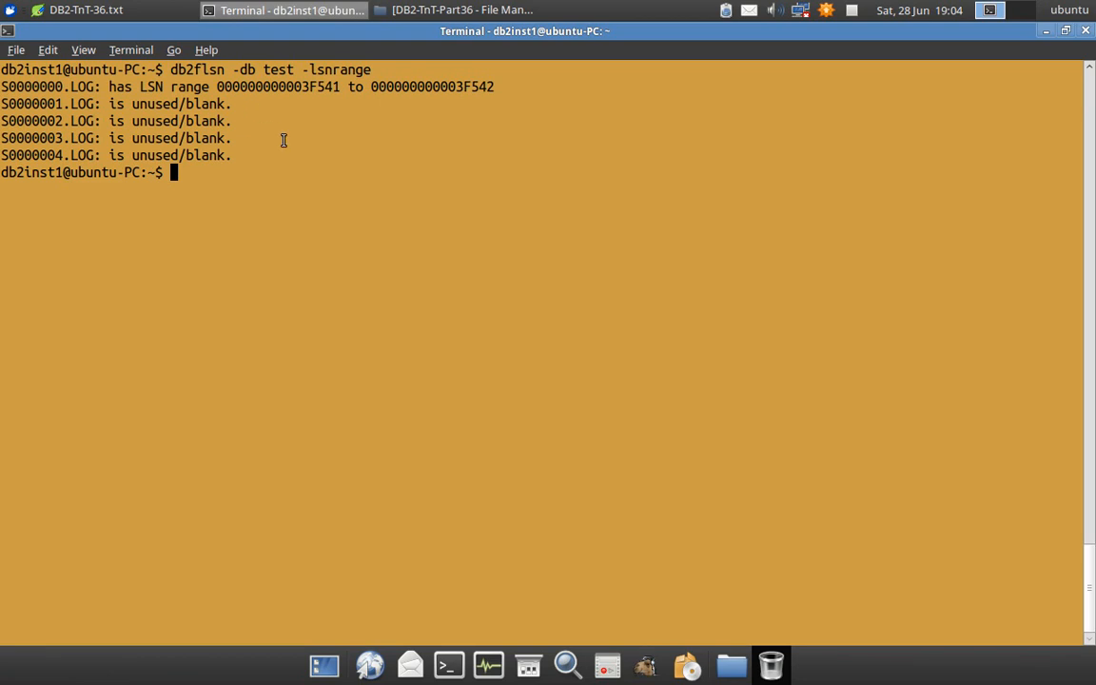
mouse_move(345, 165)
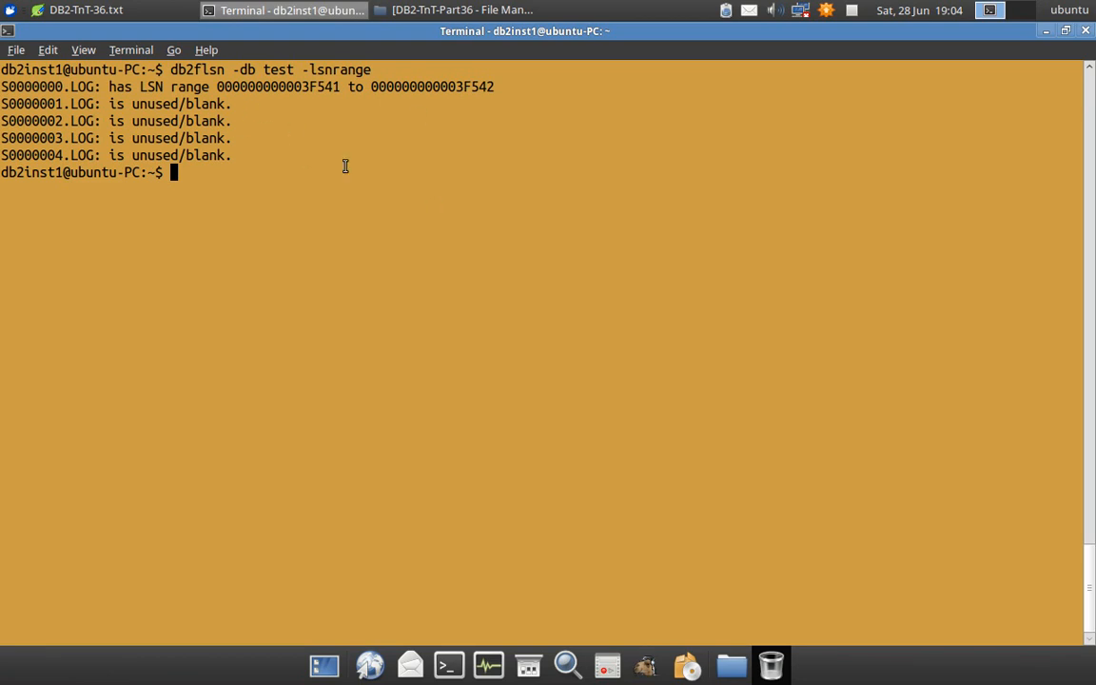
mouse_move(371, 130)
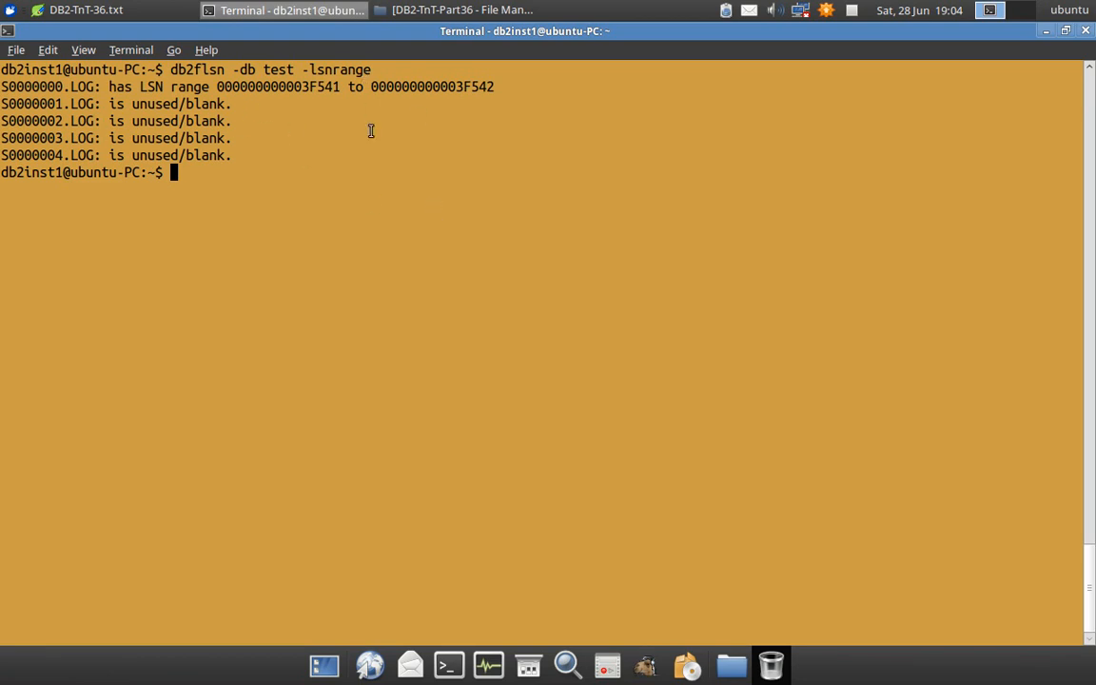
mouse_move(124, 140)
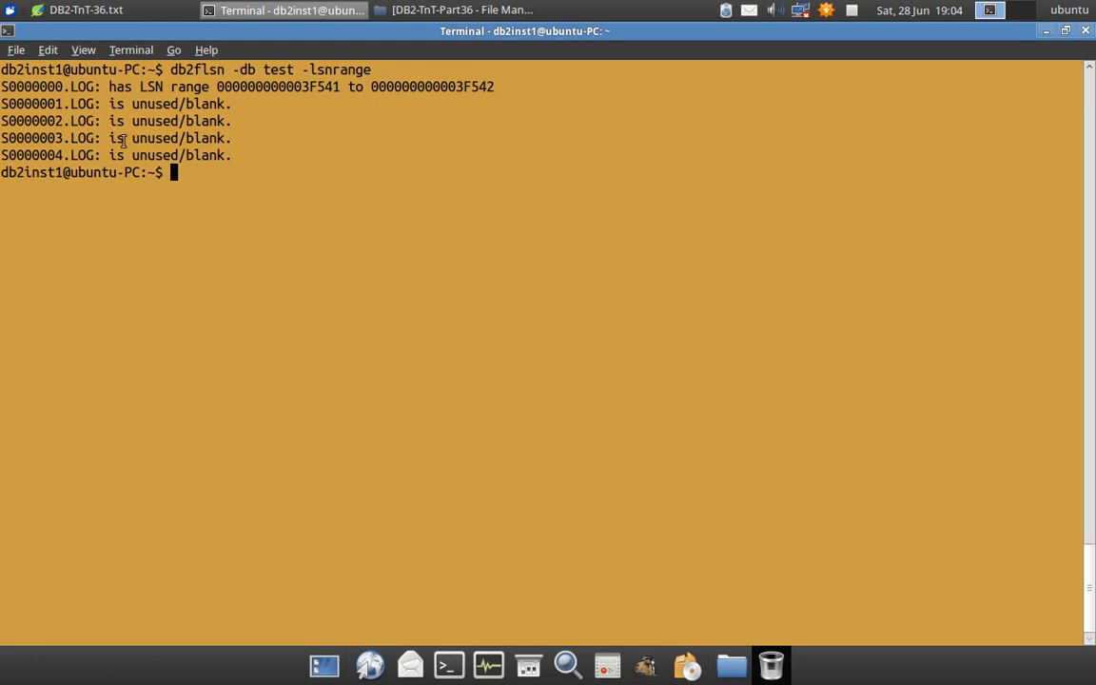
mouse_move(286, 161)
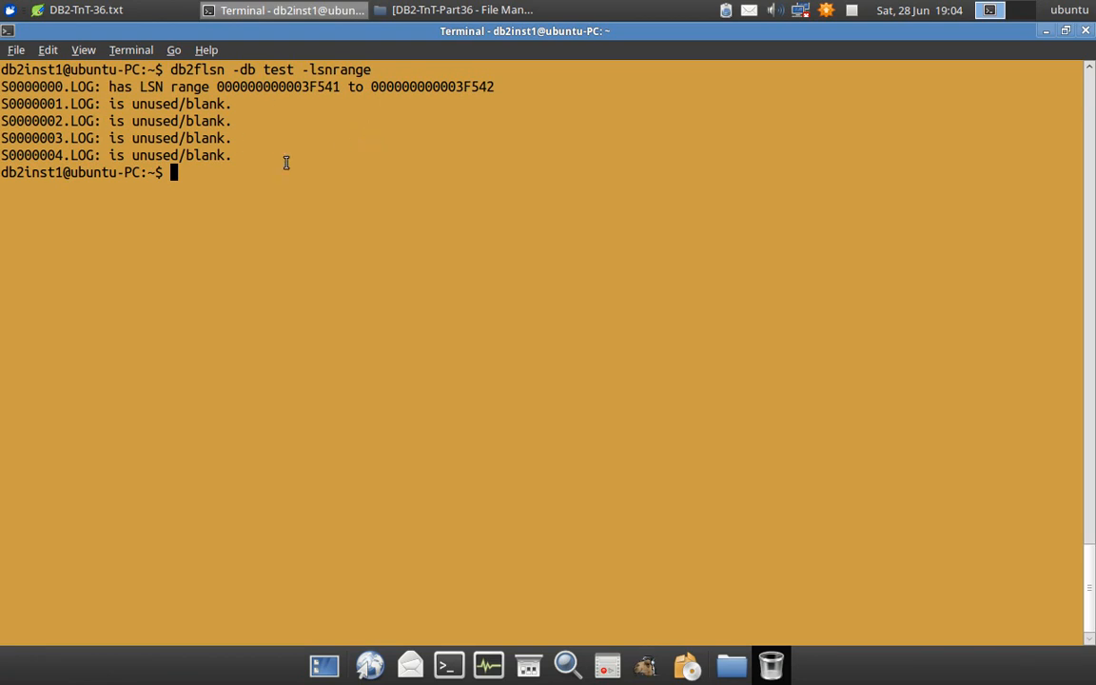
mouse_move(305, 226)
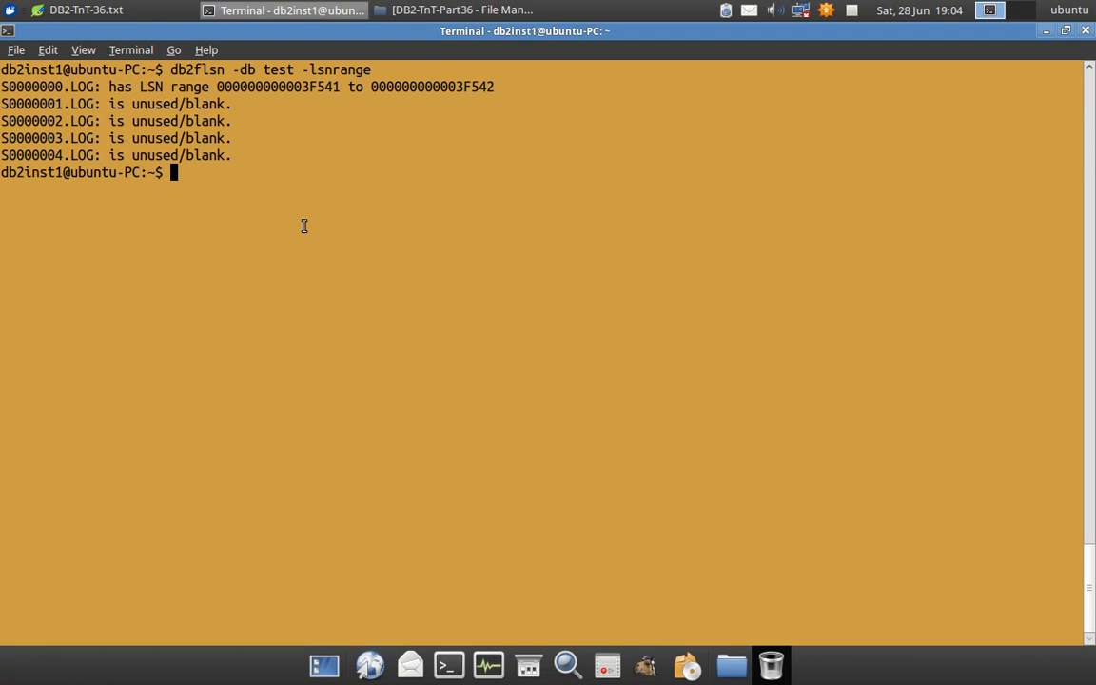
mouse_move(117, 148)
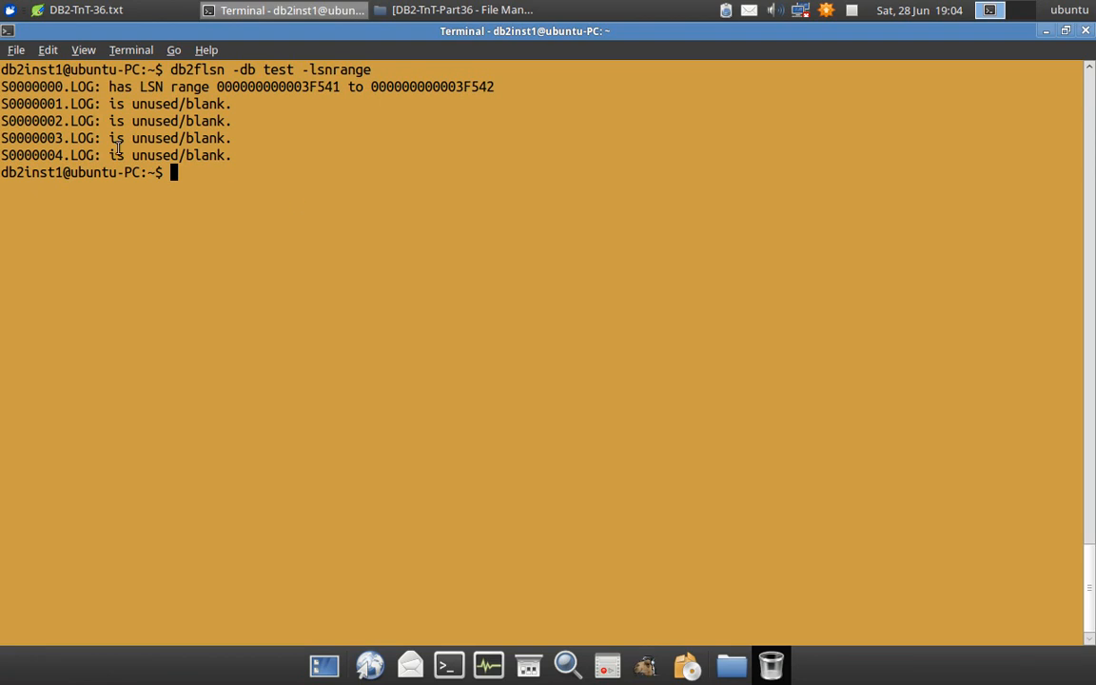
mouse_move(67, 148)
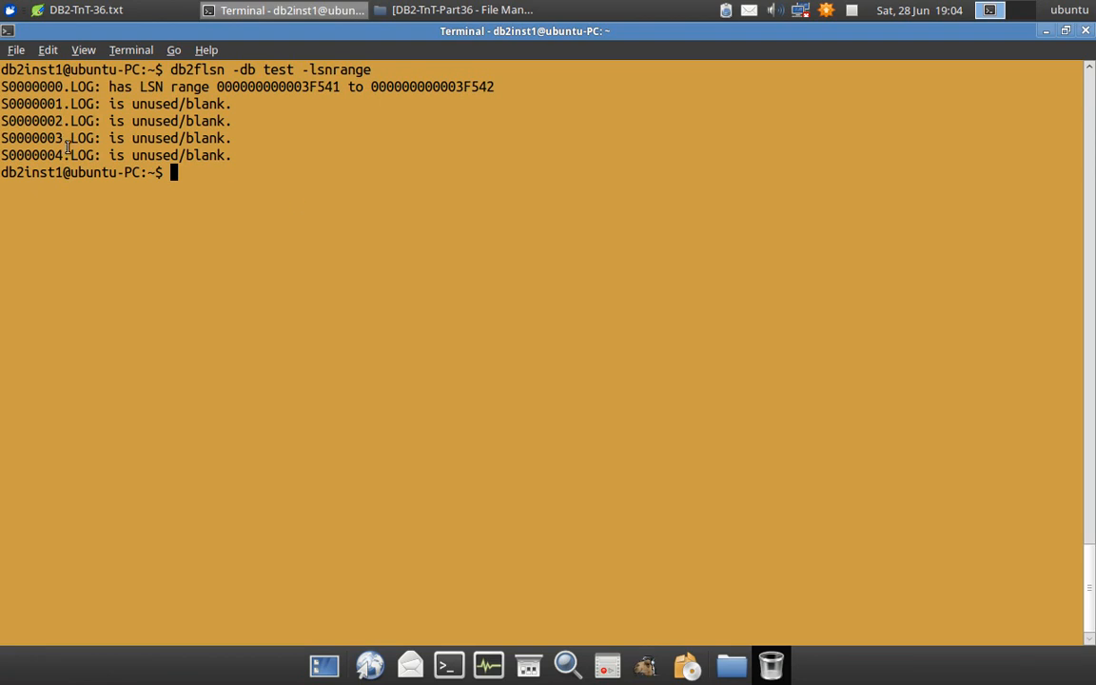
mouse_move(293, 87)
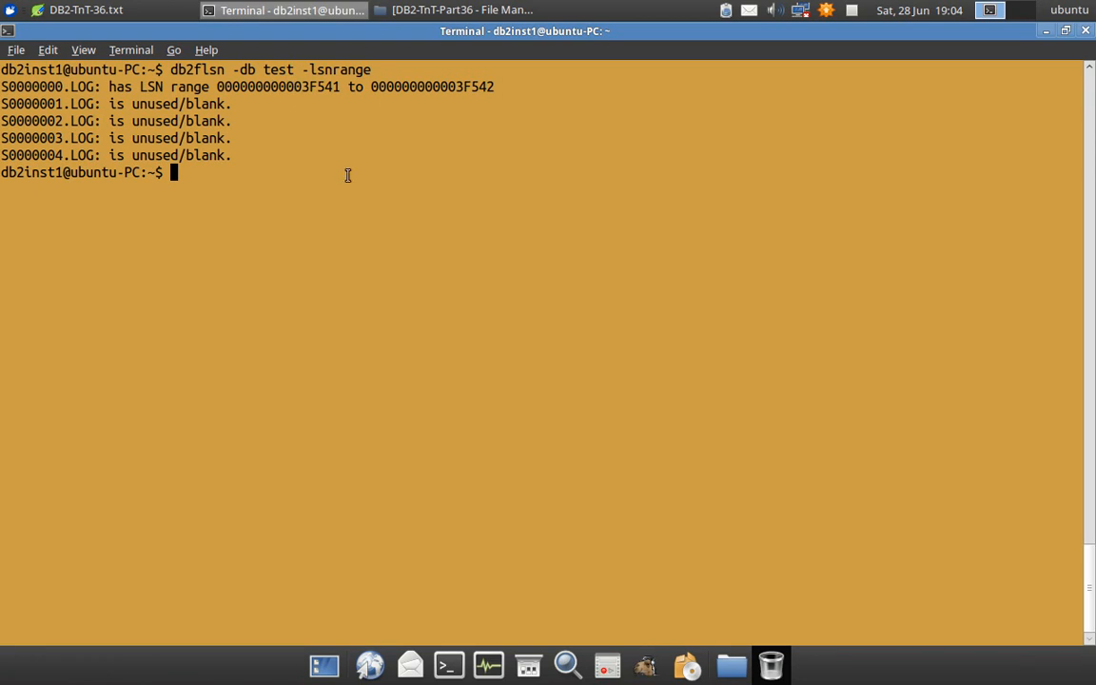
mouse_move(82, 102)
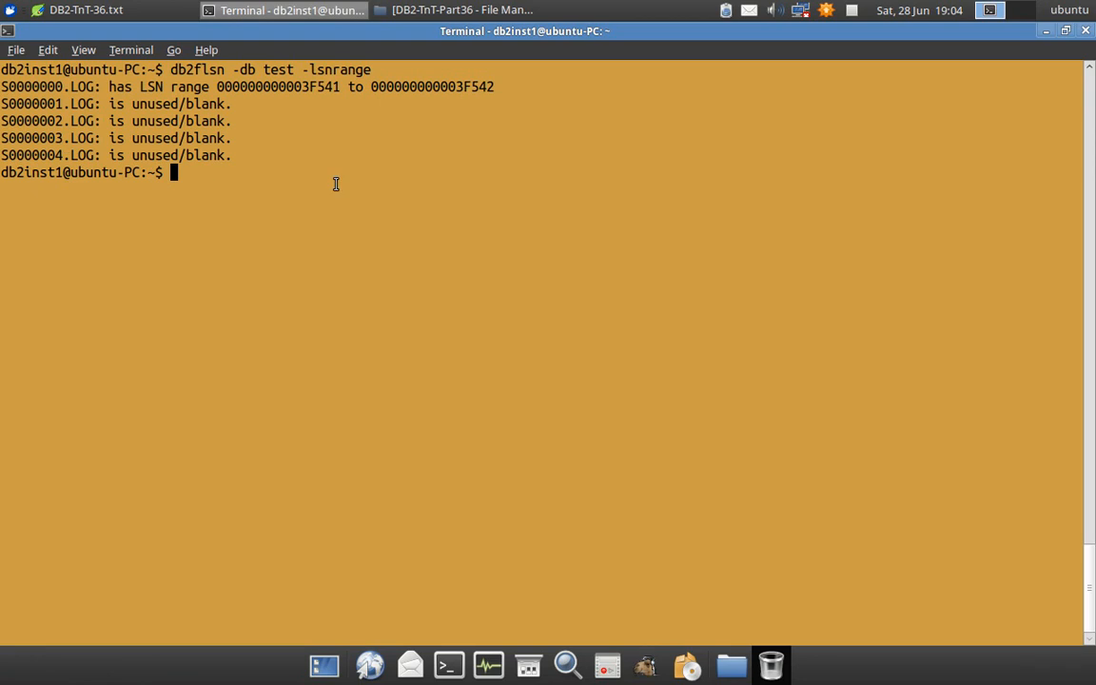
mouse_move(235, 133)
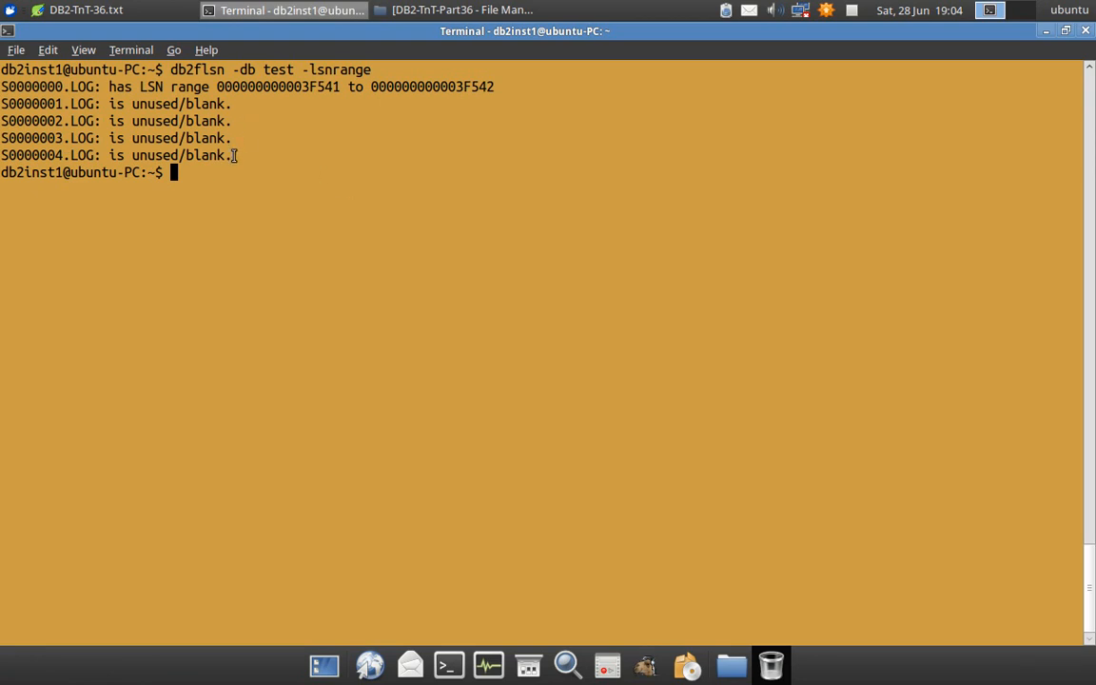
mouse_move(351, 208)
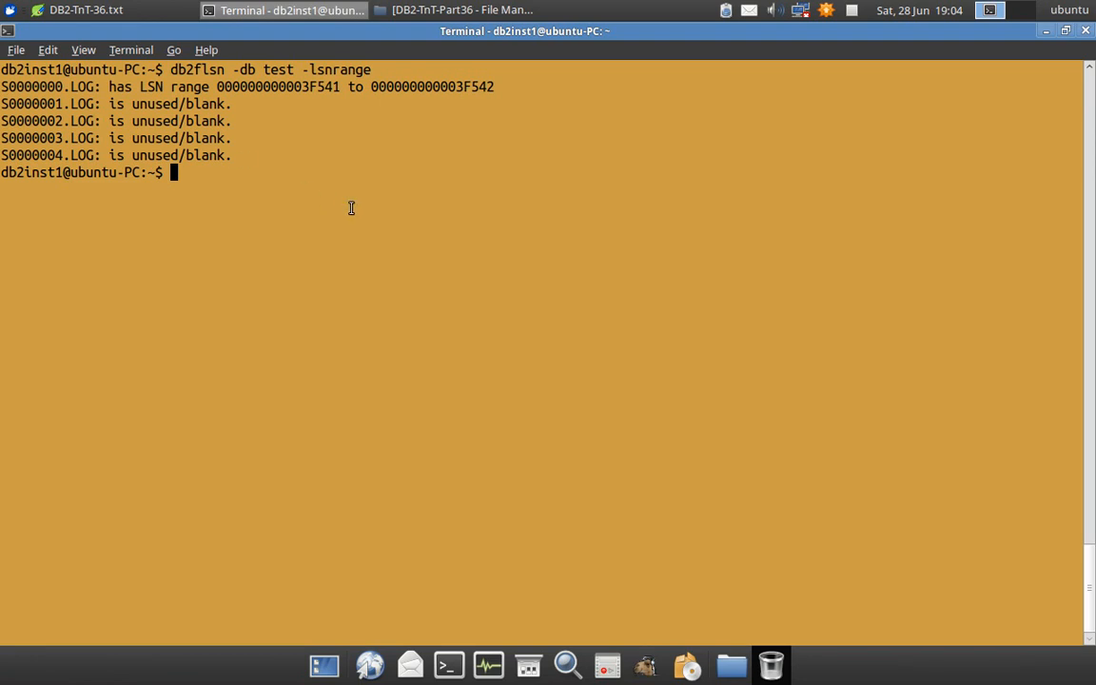
mouse_move(242, 128)
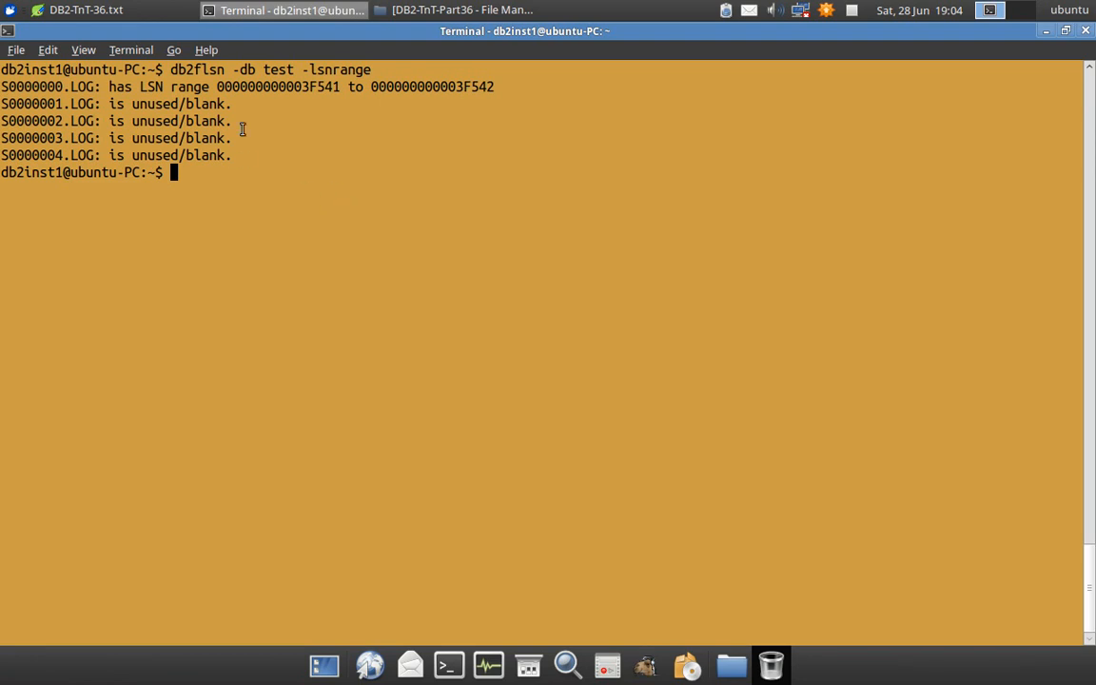
mouse_move(288, 147)
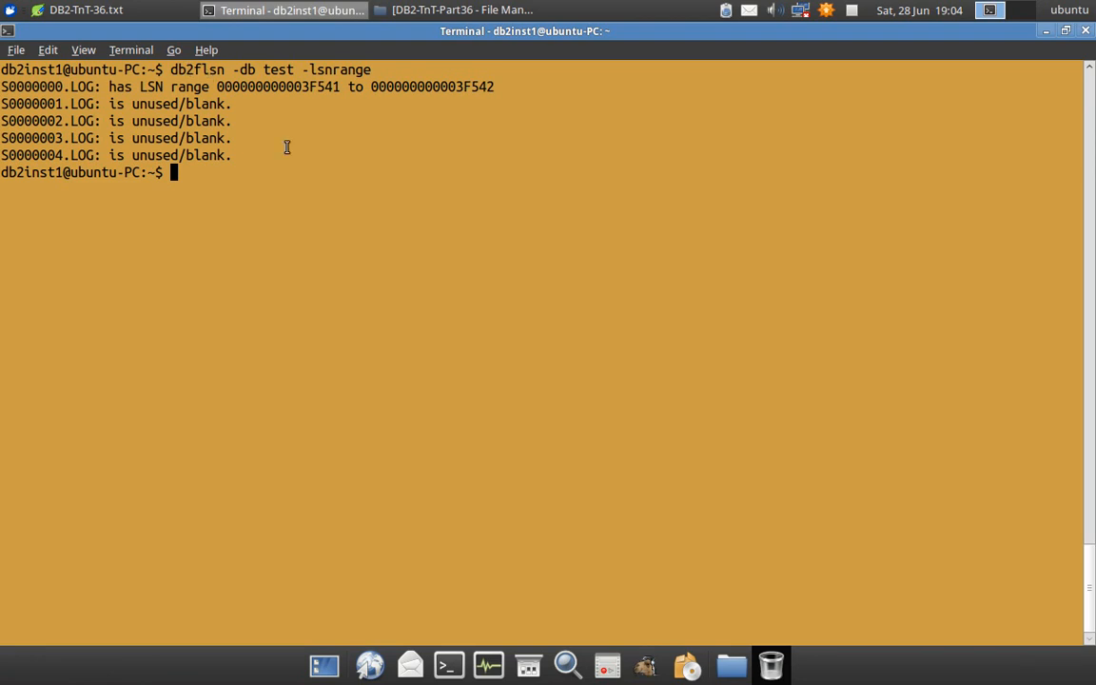